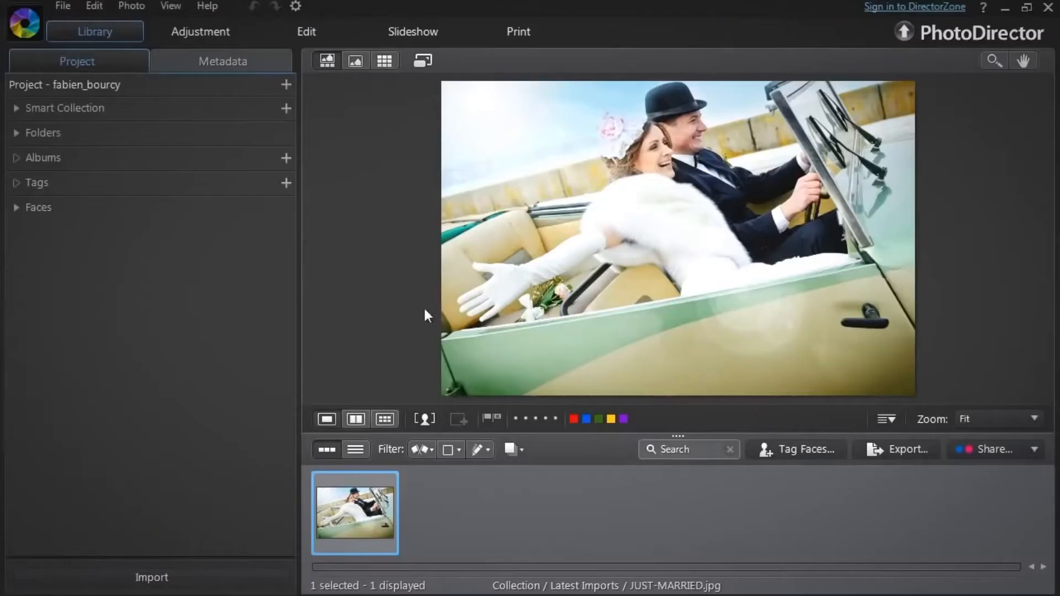
{"action": "mouse_move", "coordinate": [735, 125]}
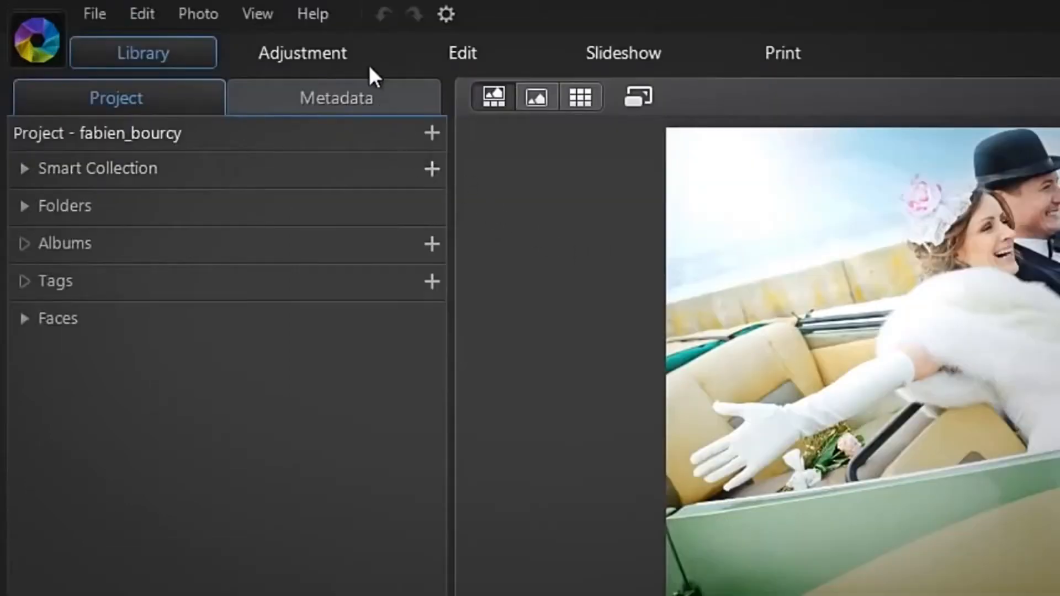
Step: Warm the wedding photo's highlights in Split Toning (hue 29, saturation 41) with before/after compare on
{"action": "left_click", "coordinate": [303, 53]}
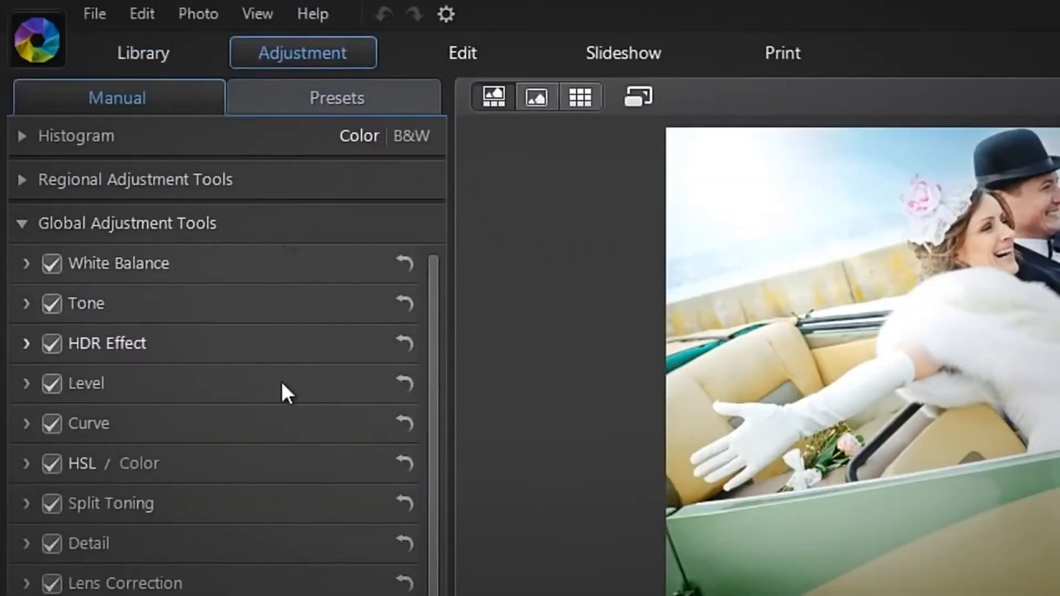
{"action": "left_click", "coordinate": [26, 504]}
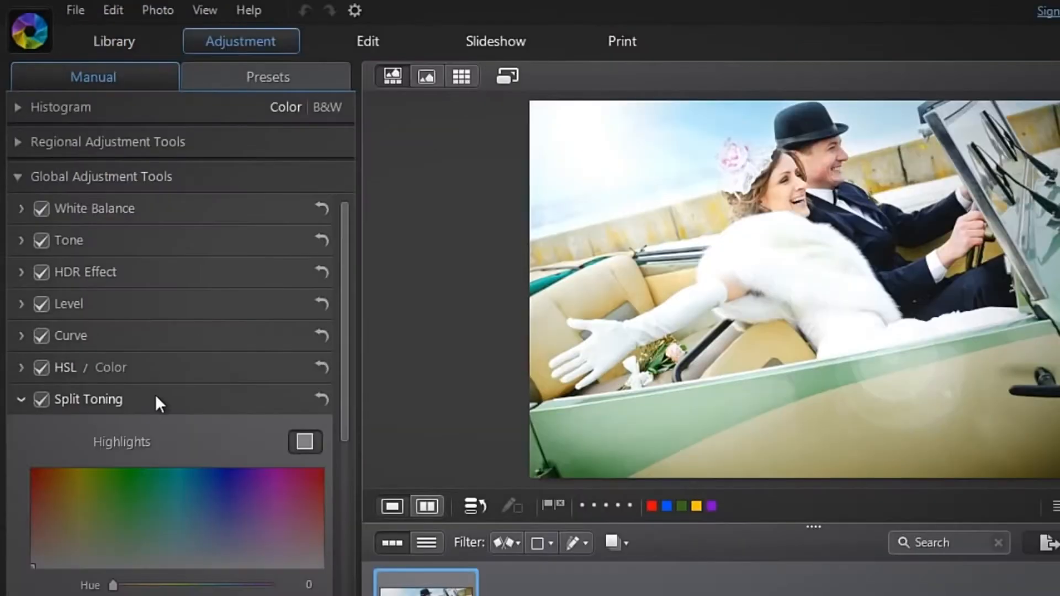
{"action": "scroll", "scroll_direction": "down", "scroll_amount": 3}
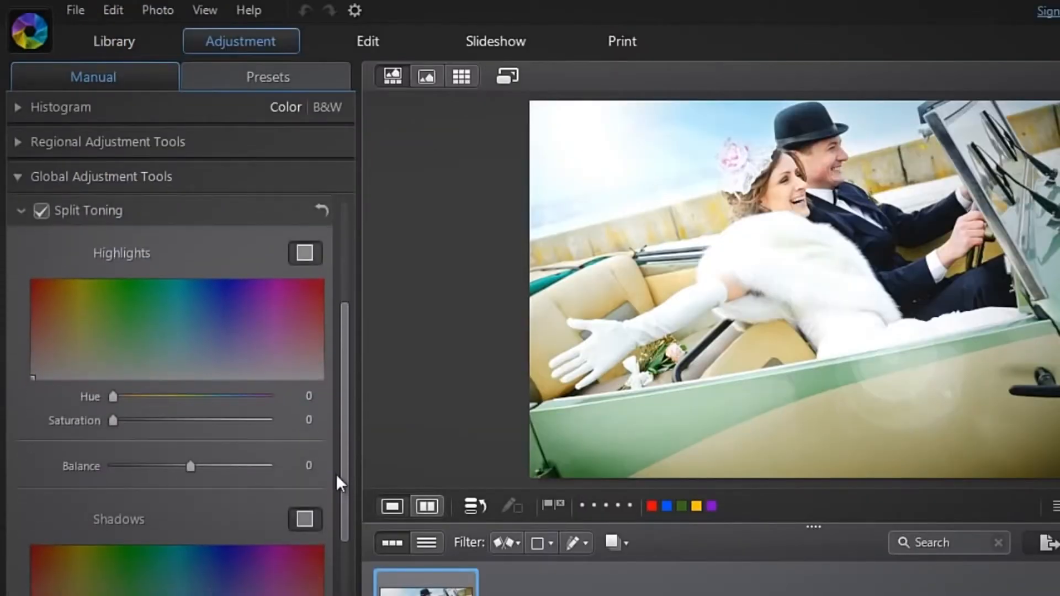
{"action": "mouse_move", "coordinate": [134, 274]}
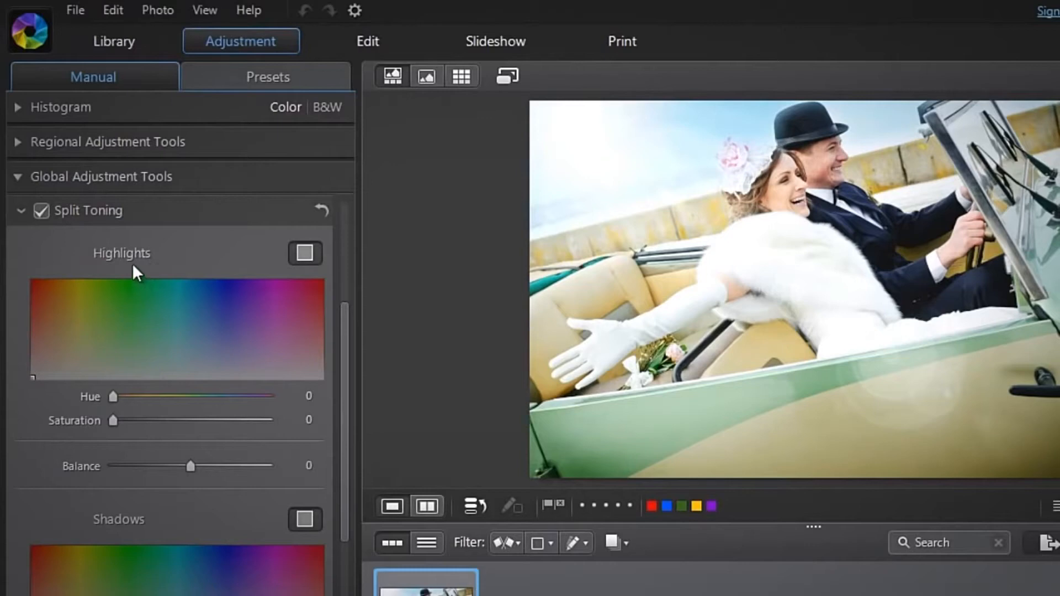
{"action": "mouse_move", "coordinate": [149, 534]}
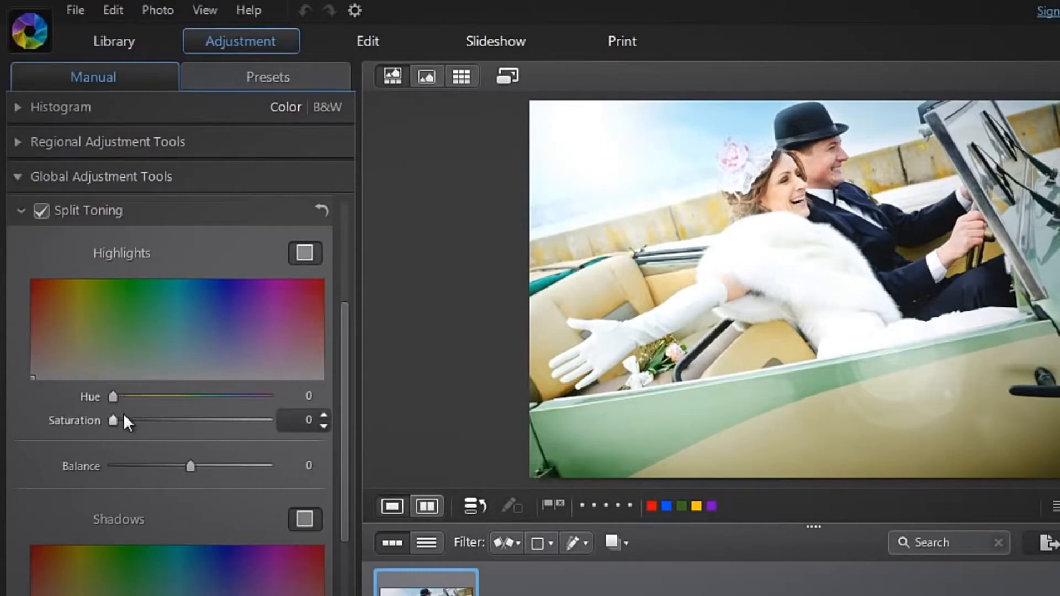
{"action": "scroll", "scroll_direction": "down", "scroll_amount": 3}
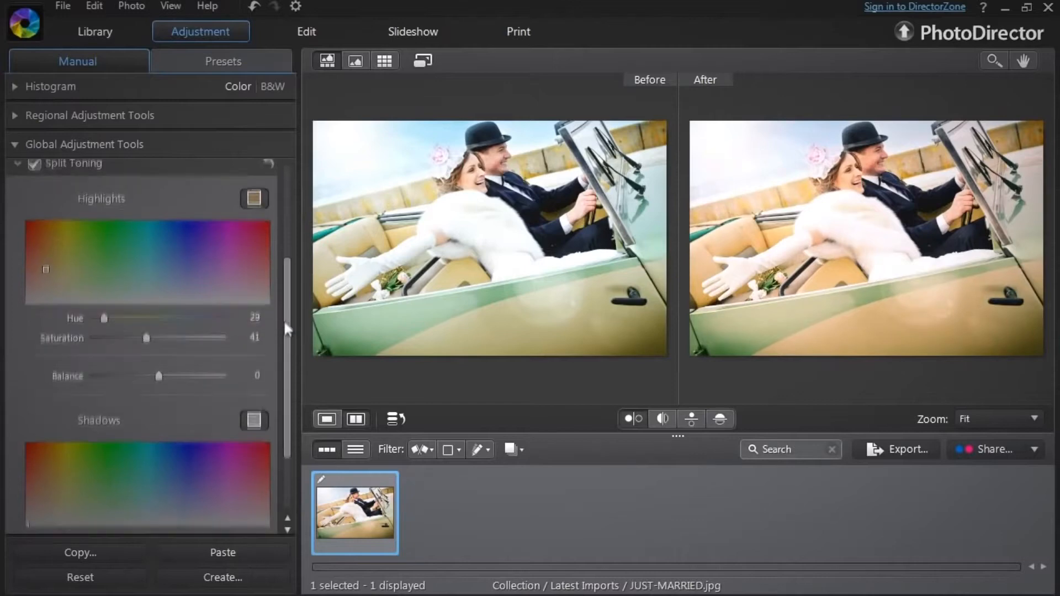
{"action": "scroll", "scroll_direction": "down", "scroll_amount": 3}
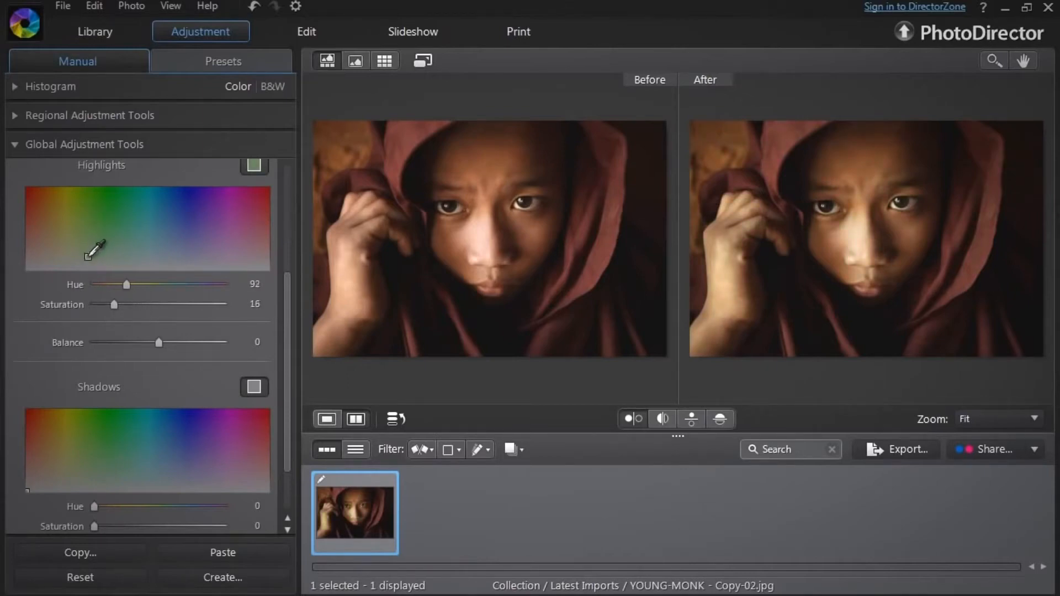
Step: Tint the monk photo's shadows blue (hue 213, saturation 75) with balance at 36
{"action": "left_click_drag", "start_coordinate": [95, 251], "coordinate": [89, 248]}
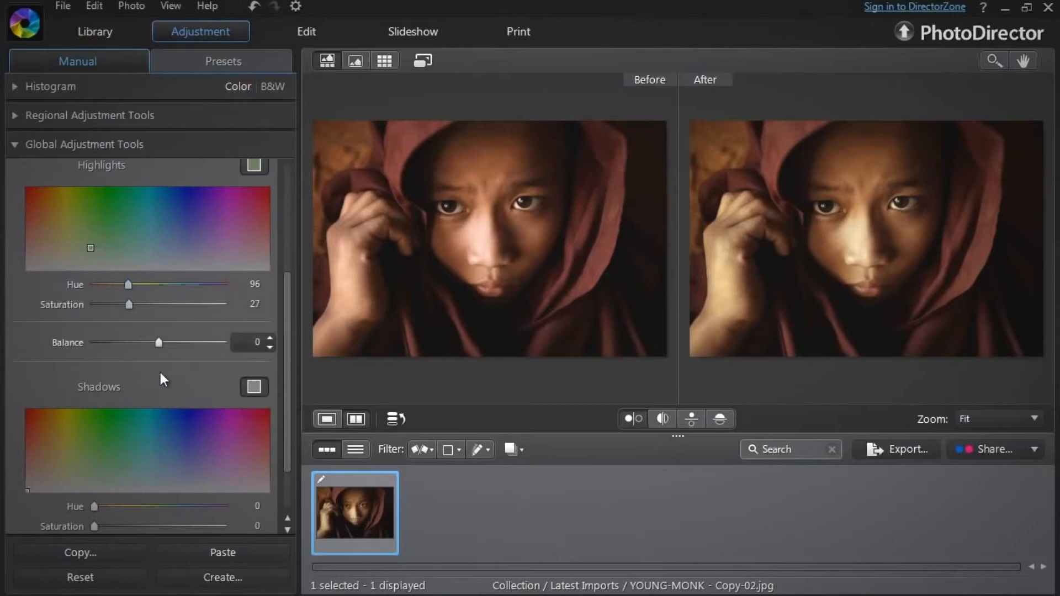
{"action": "left_click", "coordinate": [172, 451]}
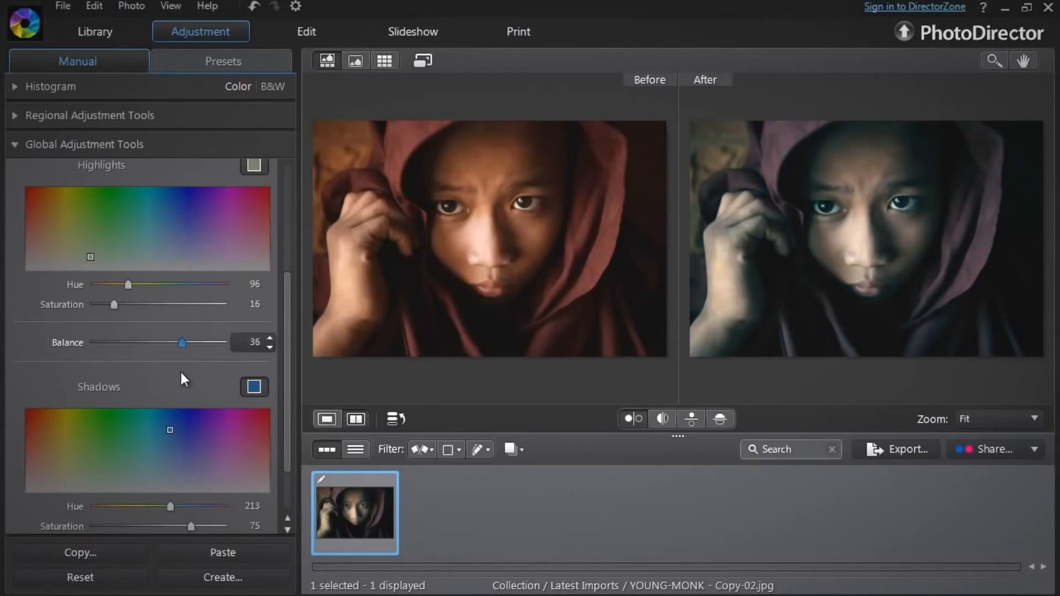
{"action": "scroll", "scroll_direction": "up", "scroll_amount": 3}
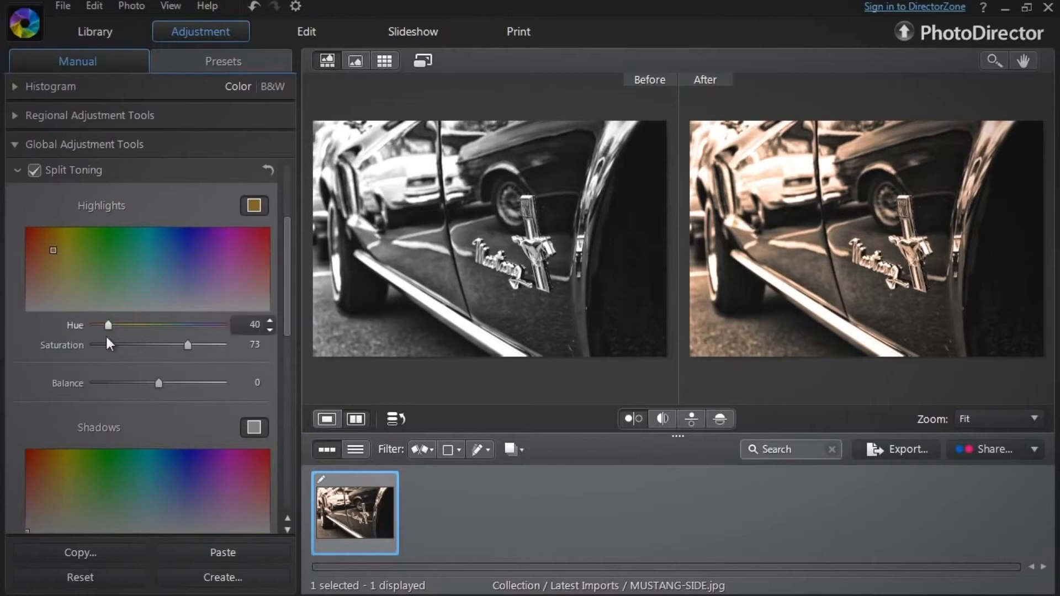
{"action": "mouse_move", "coordinate": [174, 478]}
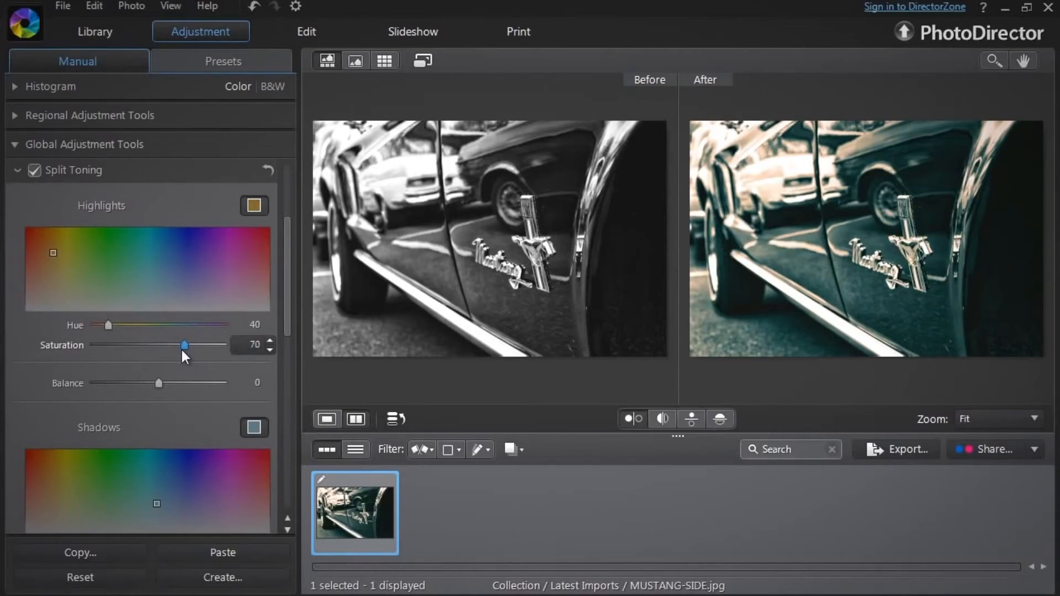
Step: Give the Mustang photo warm highlights (hue 40, saturation 70) and teal shadows
{"action": "scroll", "scroll_direction": "down", "scroll_amount": 3}
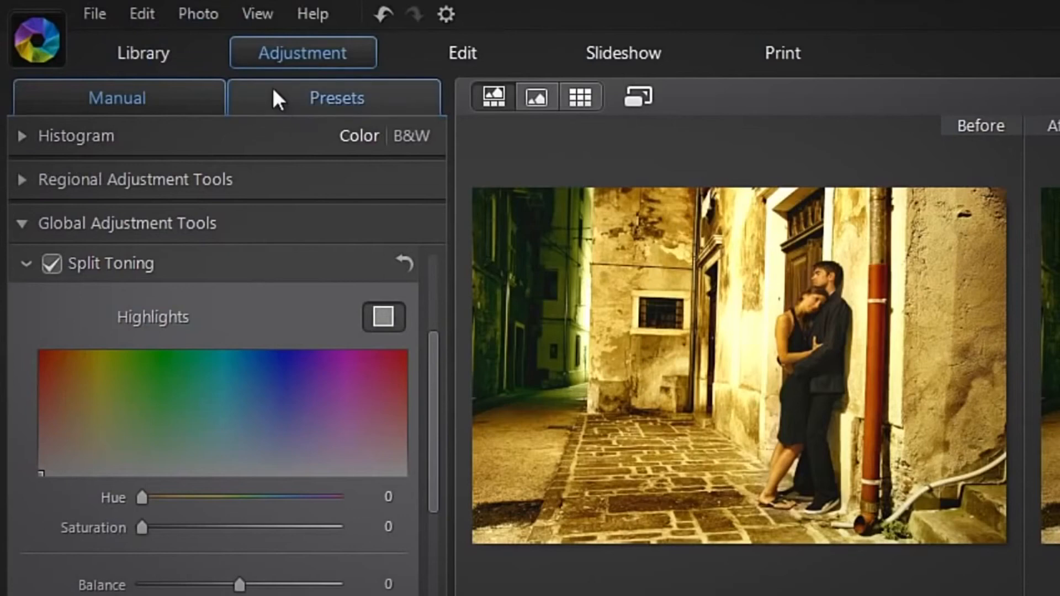
Step: Show the presets list with the Default Presets group collapsed
{"action": "left_click", "coordinate": [335, 97]}
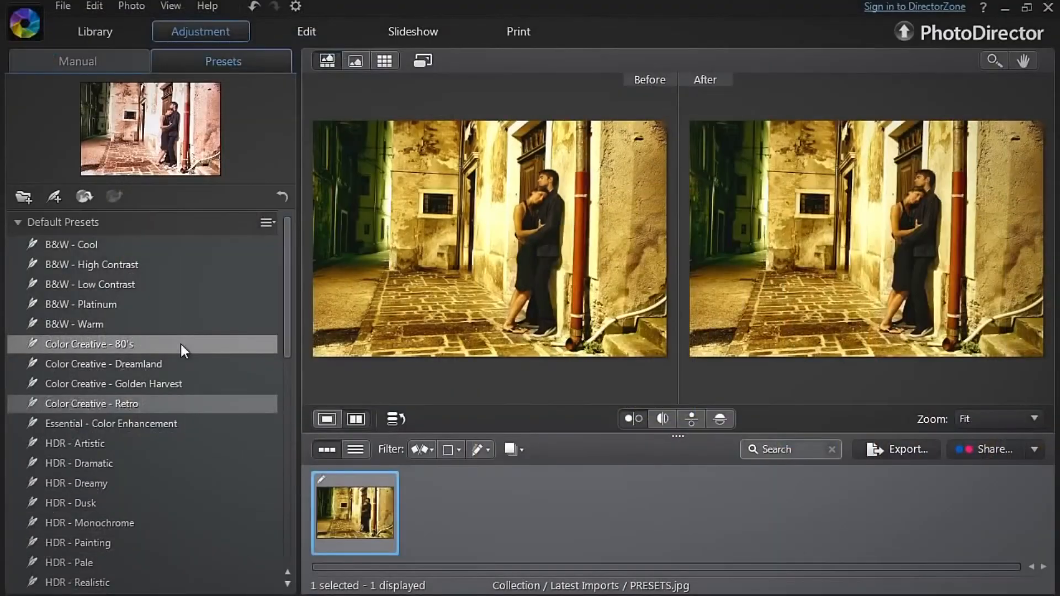
{"action": "left_click", "coordinate": [89, 344]}
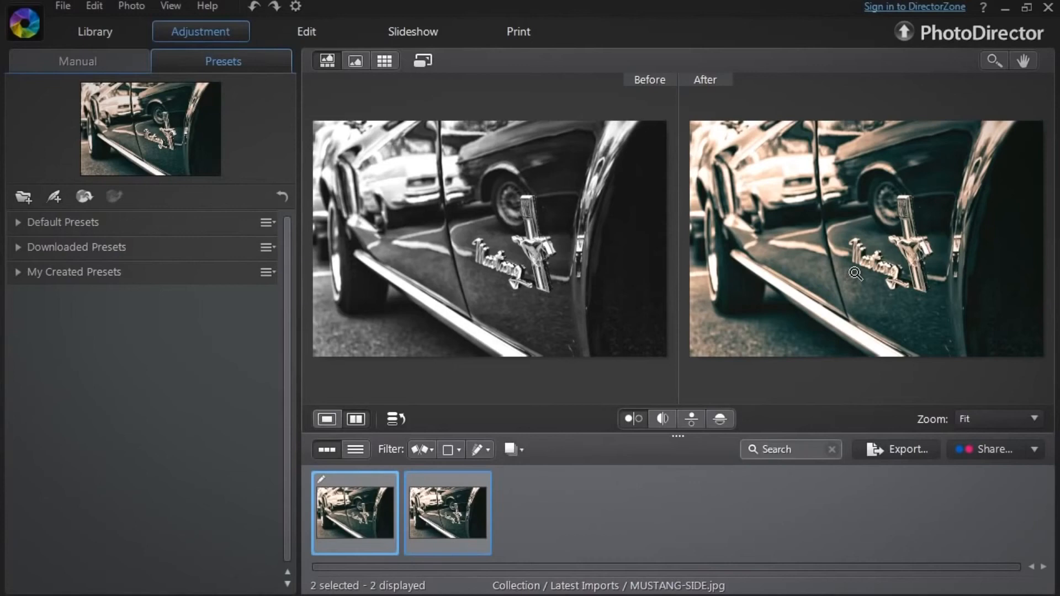
{"action": "mouse_move", "coordinate": [846, 279]}
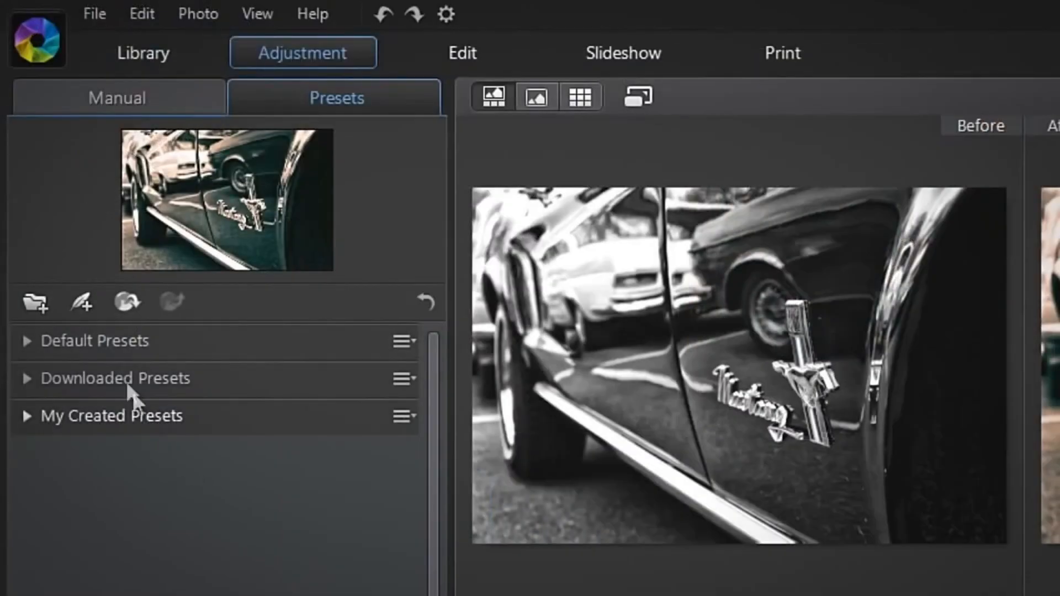
{"action": "mouse_move", "coordinate": [80, 302]}
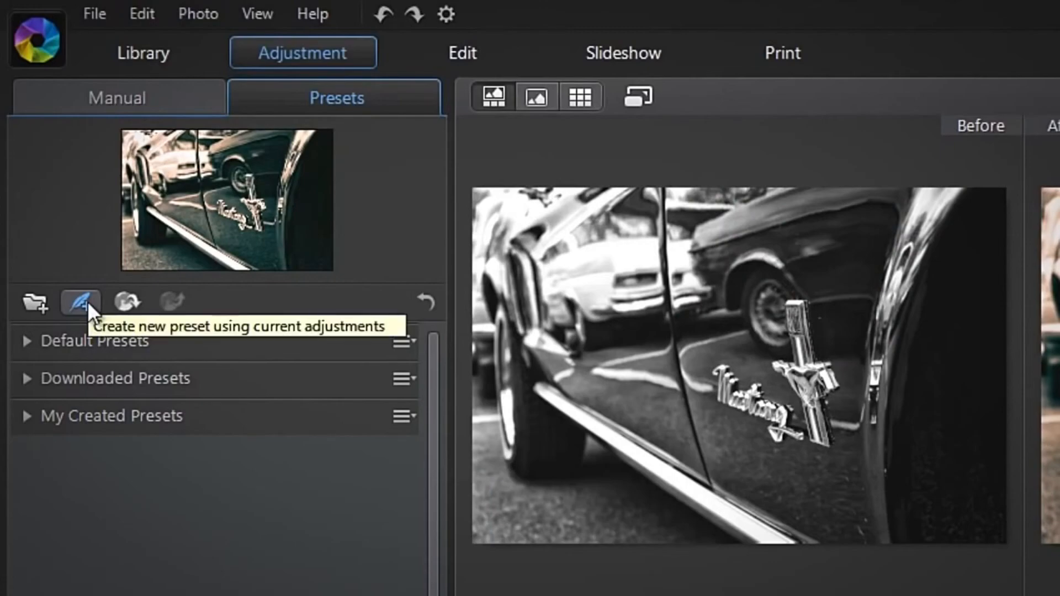
Step: Save a preset 'DUAL TONE VINTAGE - BLACK AND WHITE' containing only the split-toning settings
{"action": "left_click", "coordinate": [79, 302]}
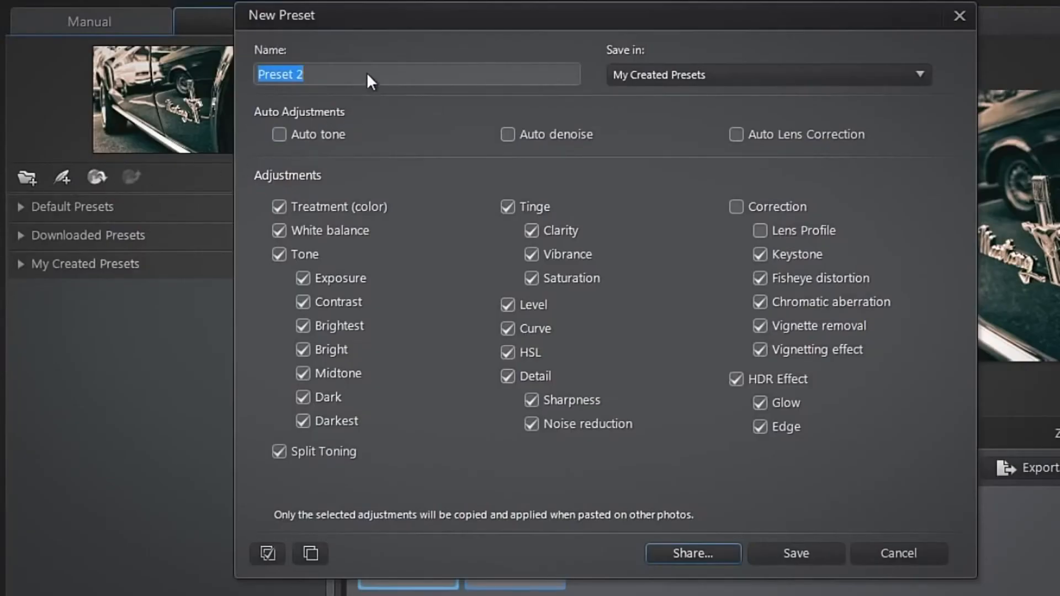
{"action": "mouse_move", "coordinate": [245, 80]}
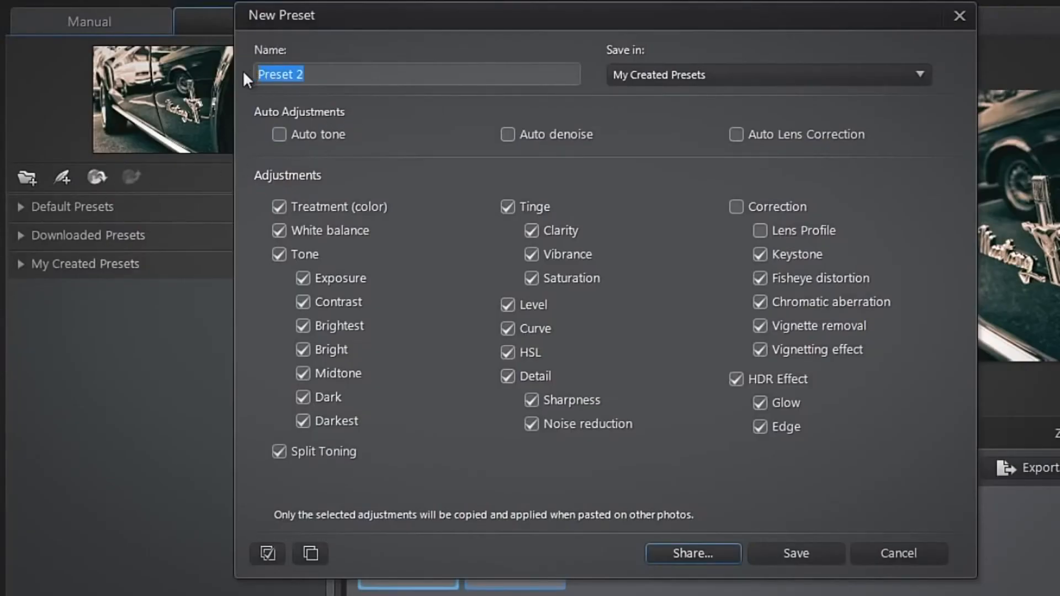
{"action": "type", "text": "DUAL TONE VINTAGE - BLACK AND WHITE"}
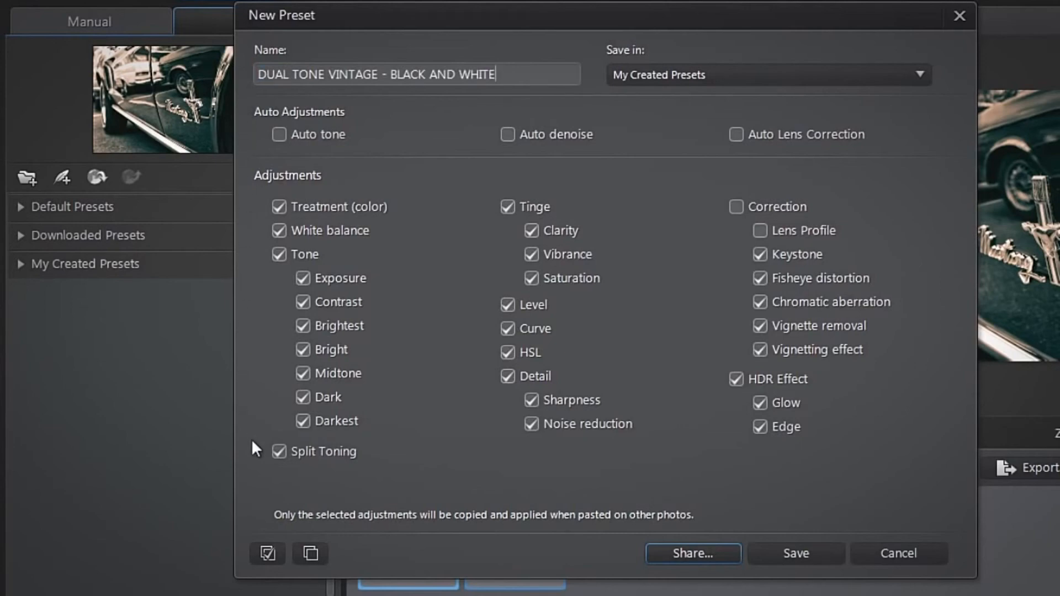
{"action": "mouse_move", "coordinate": [266, 553]}
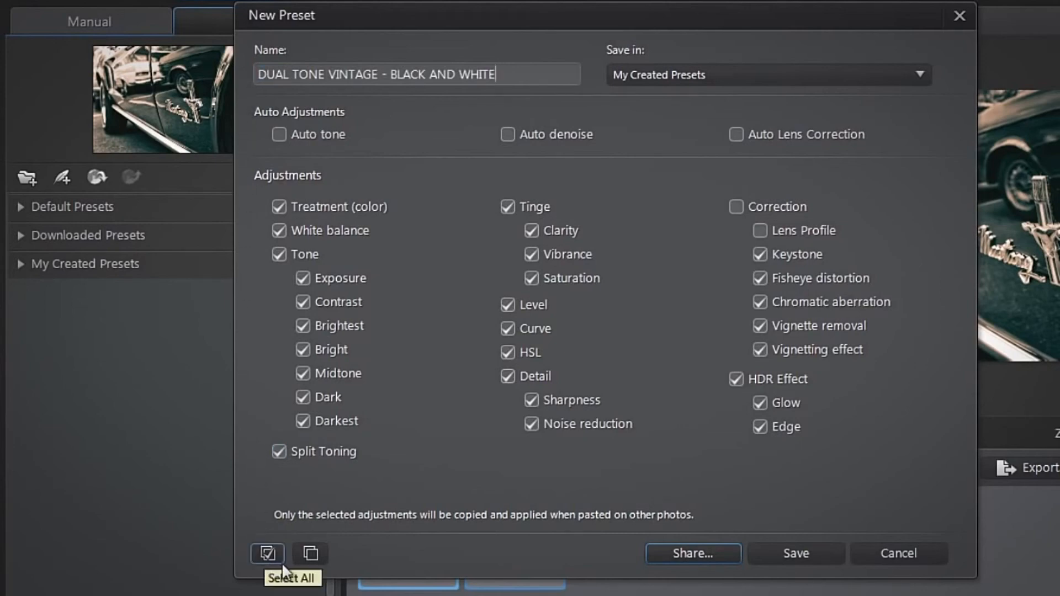
{"action": "left_click", "coordinate": [309, 553]}
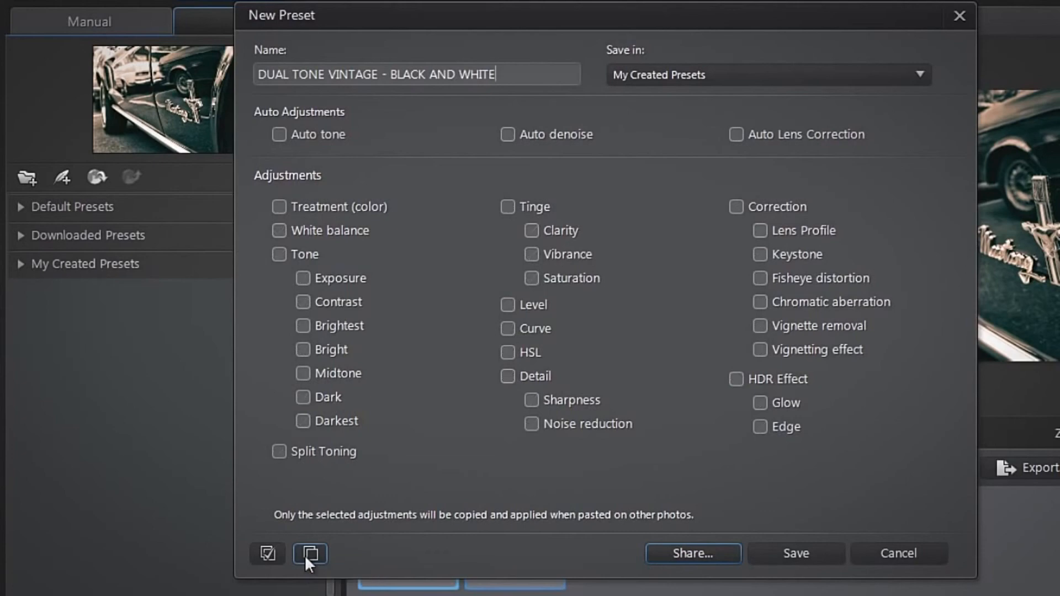
{"action": "left_click", "coordinate": [279, 452]}
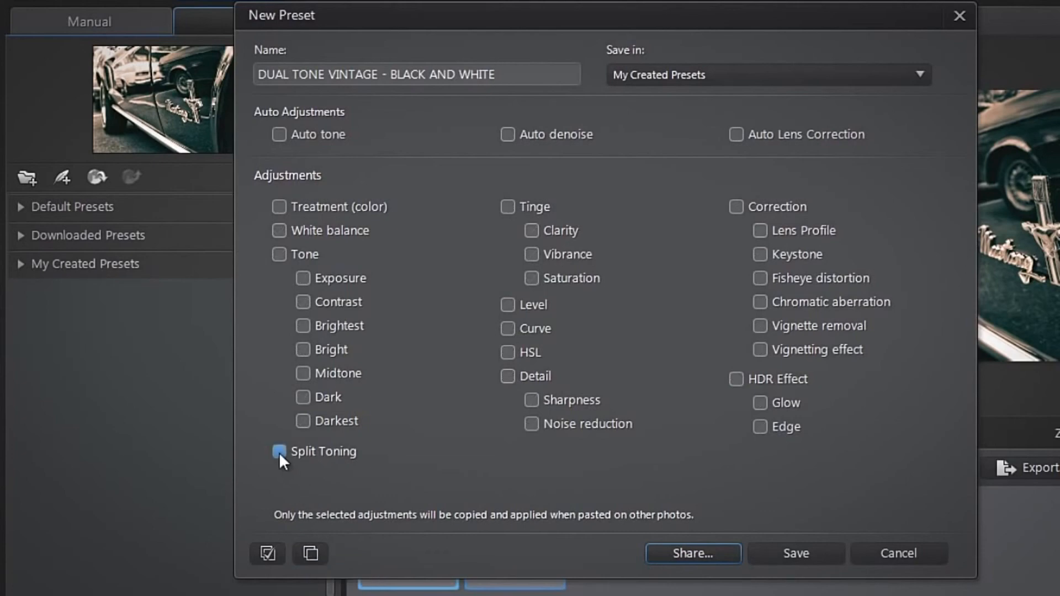
{"action": "left_click", "coordinate": [278, 452]}
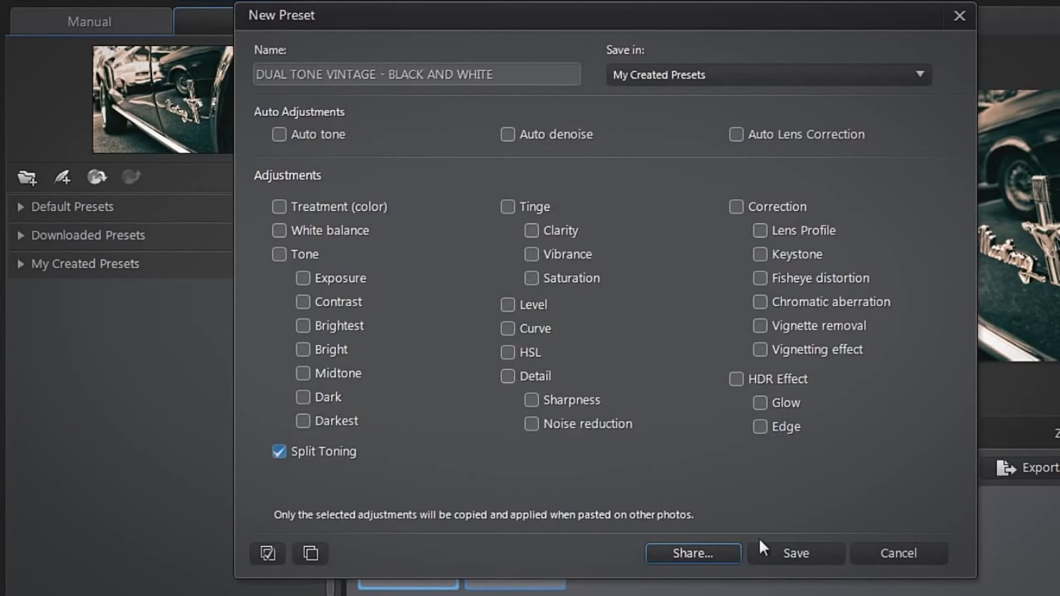
{"action": "left_click", "coordinate": [797, 553]}
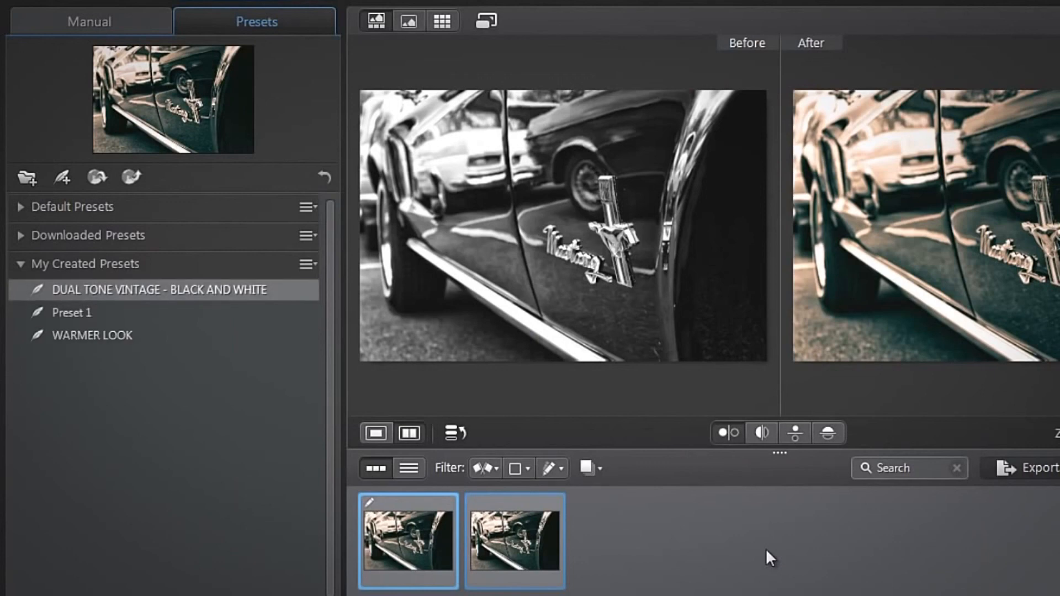
{"action": "mouse_move", "coordinate": [190, 351]}
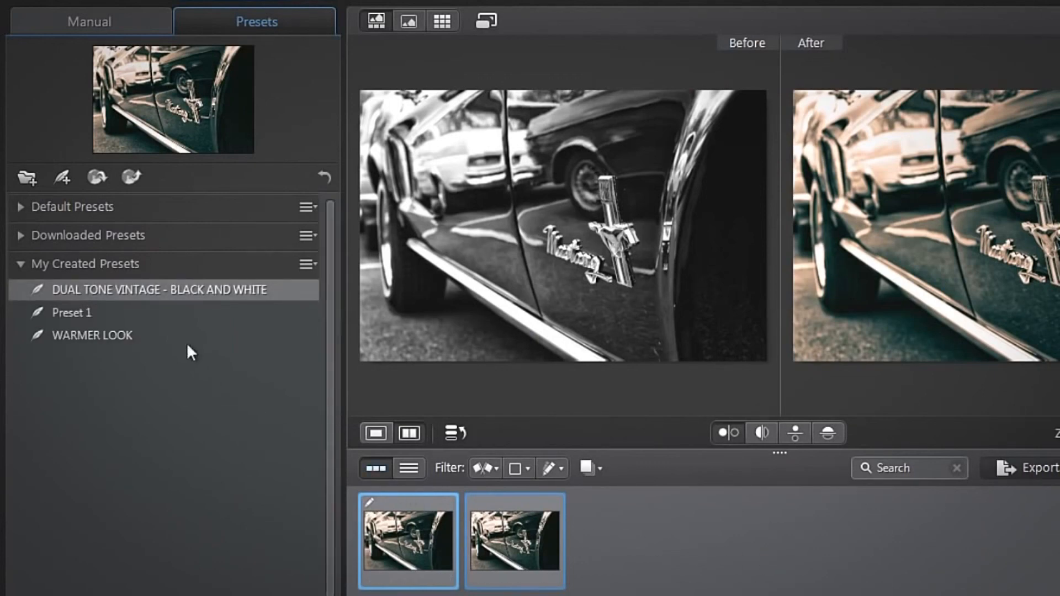
{"action": "mouse_move", "coordinate": [158, 297]}
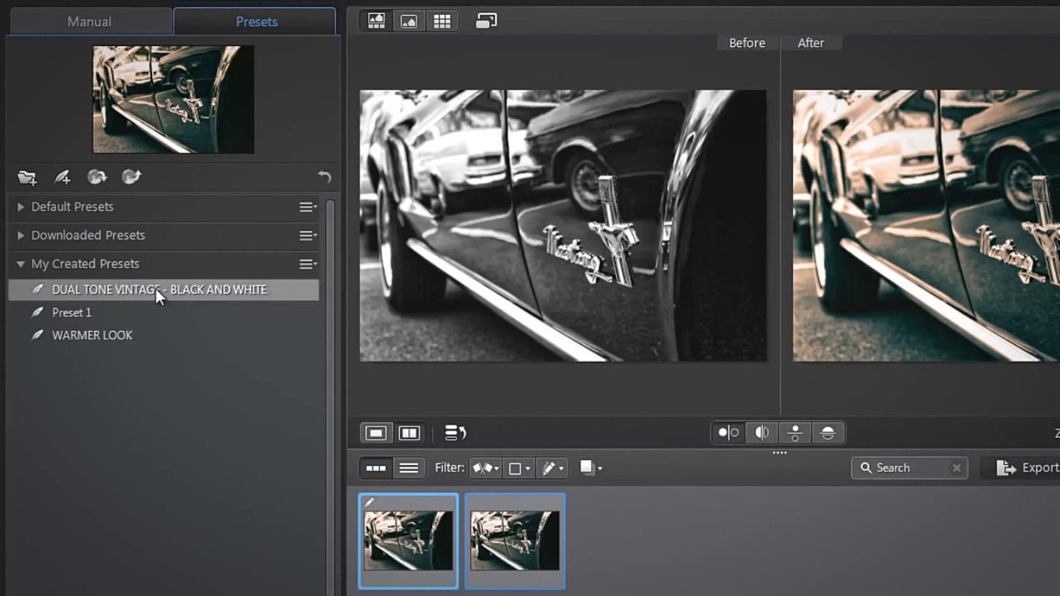